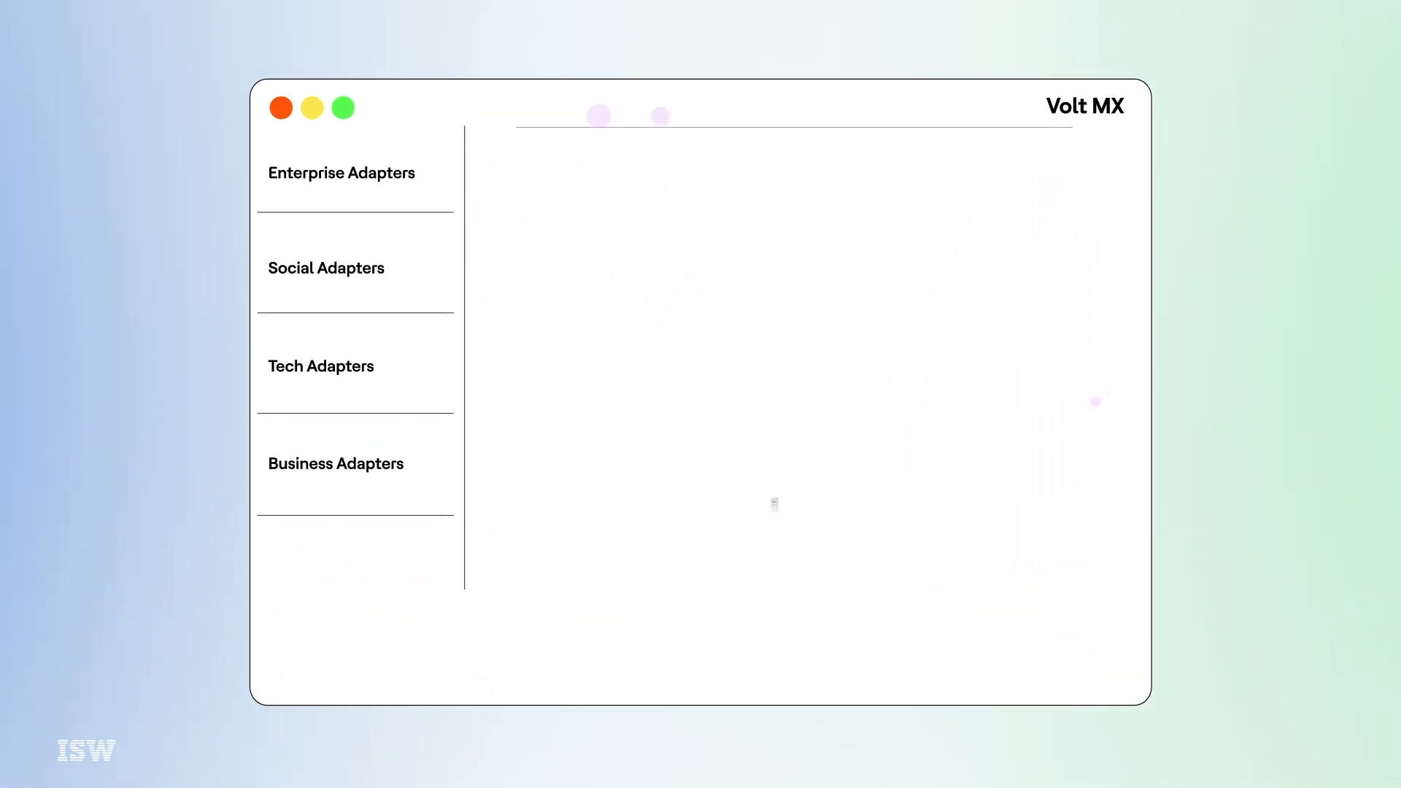
Step: Load the adapter catalogue so tiles like Java, SAP Gateway, Okta, Facebook and Oracle fill the grid
click(340, 172)
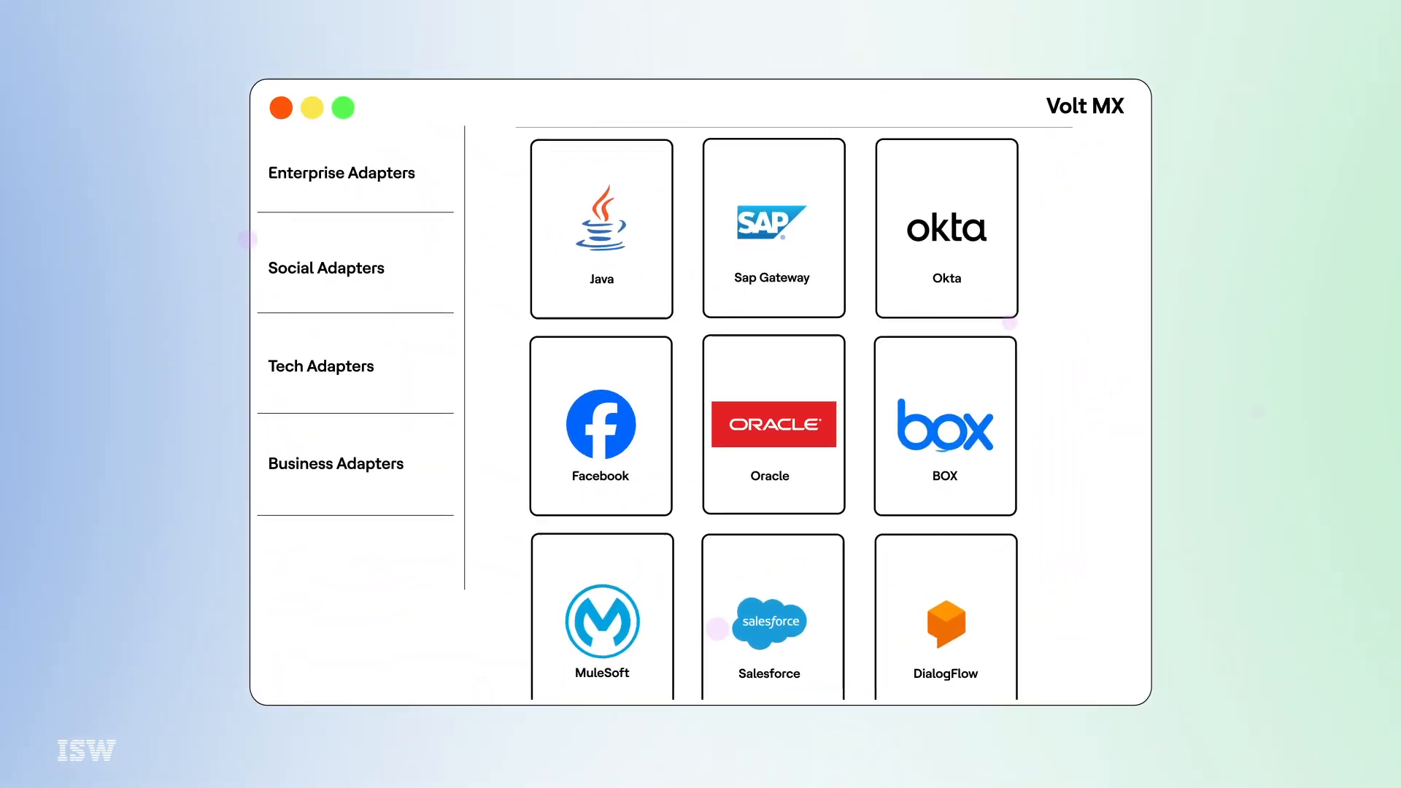
Step: Scroll the connector grid down to reveal MongoDB, AWS API Gateway, IBM MQ and Amazon tiles
scroll(down, 3)
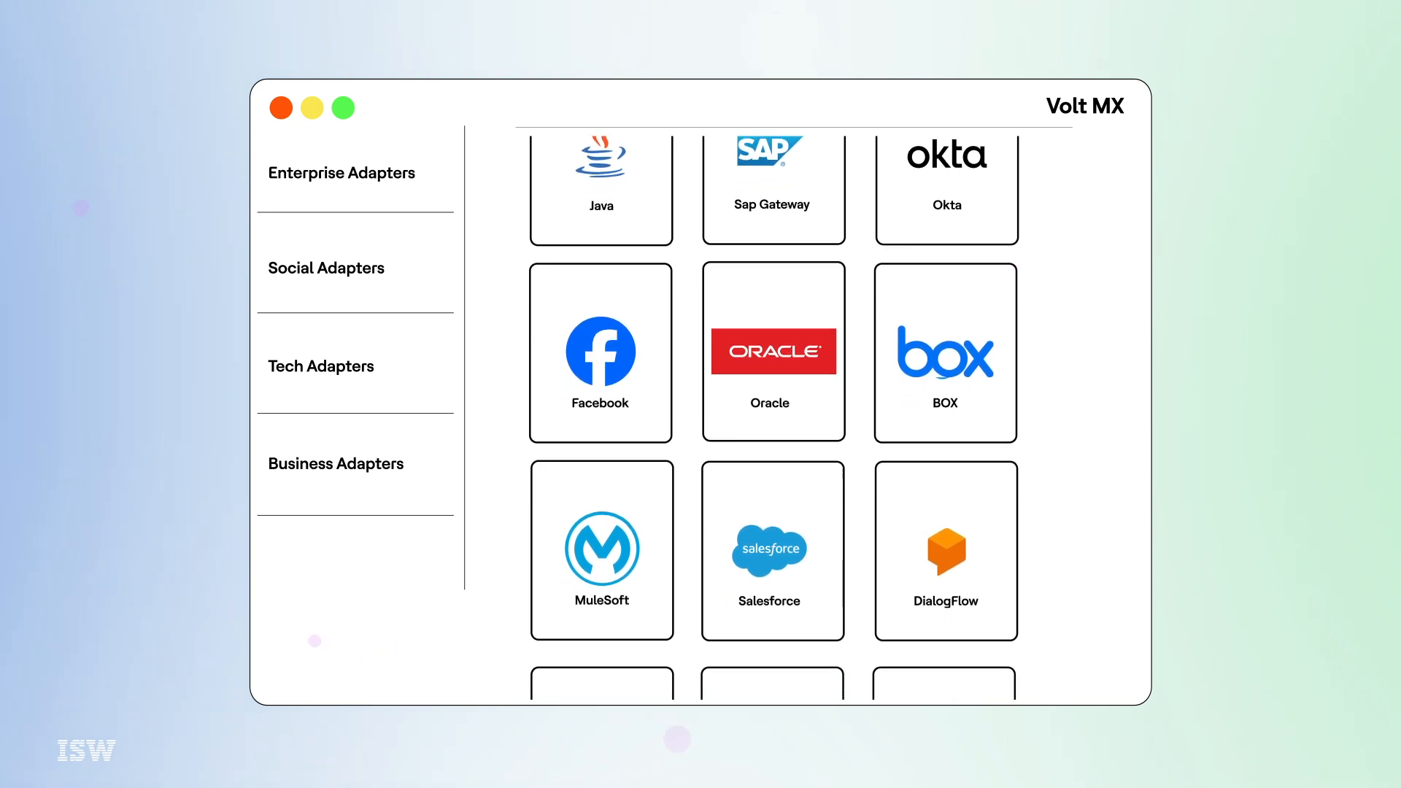
scroll(down, 3)
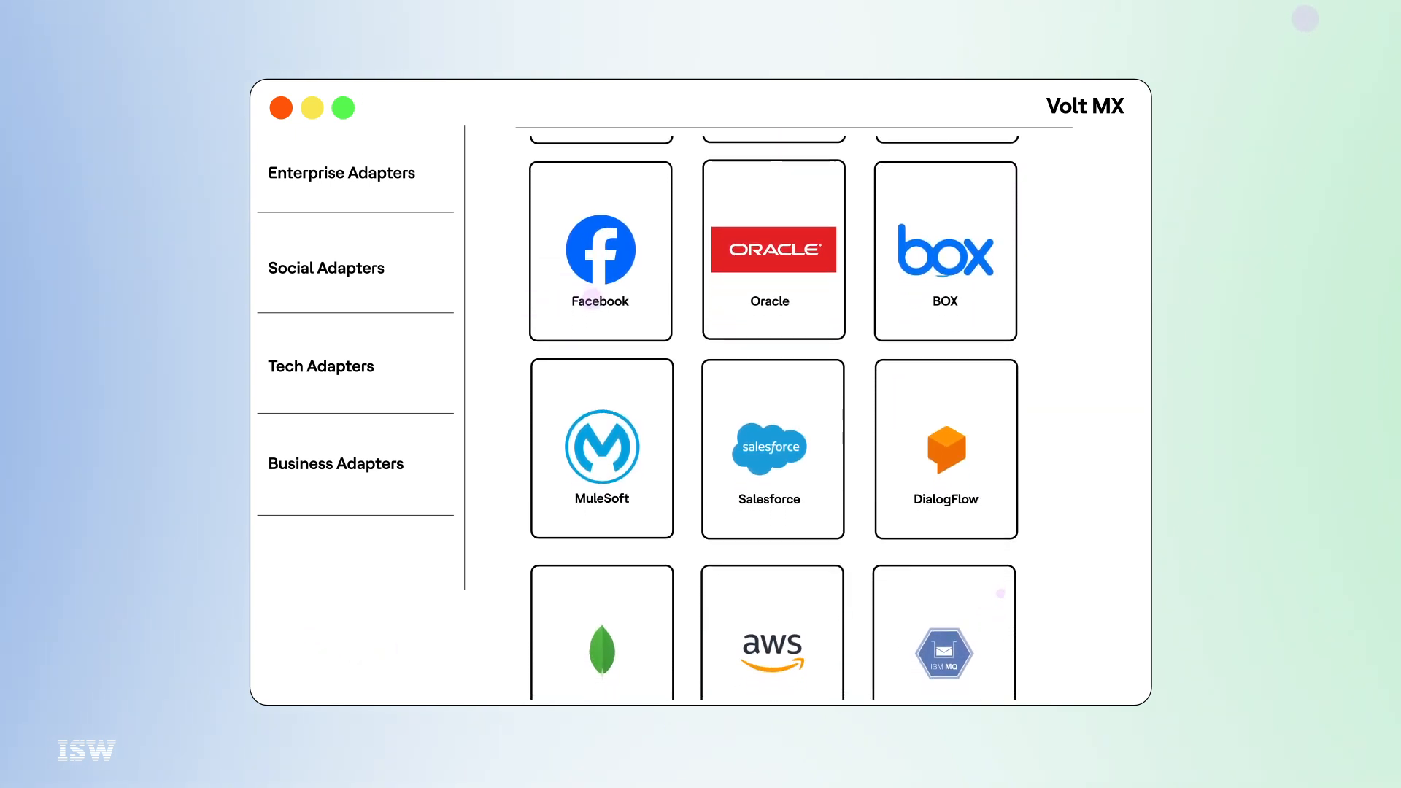
scroll(down, 3)
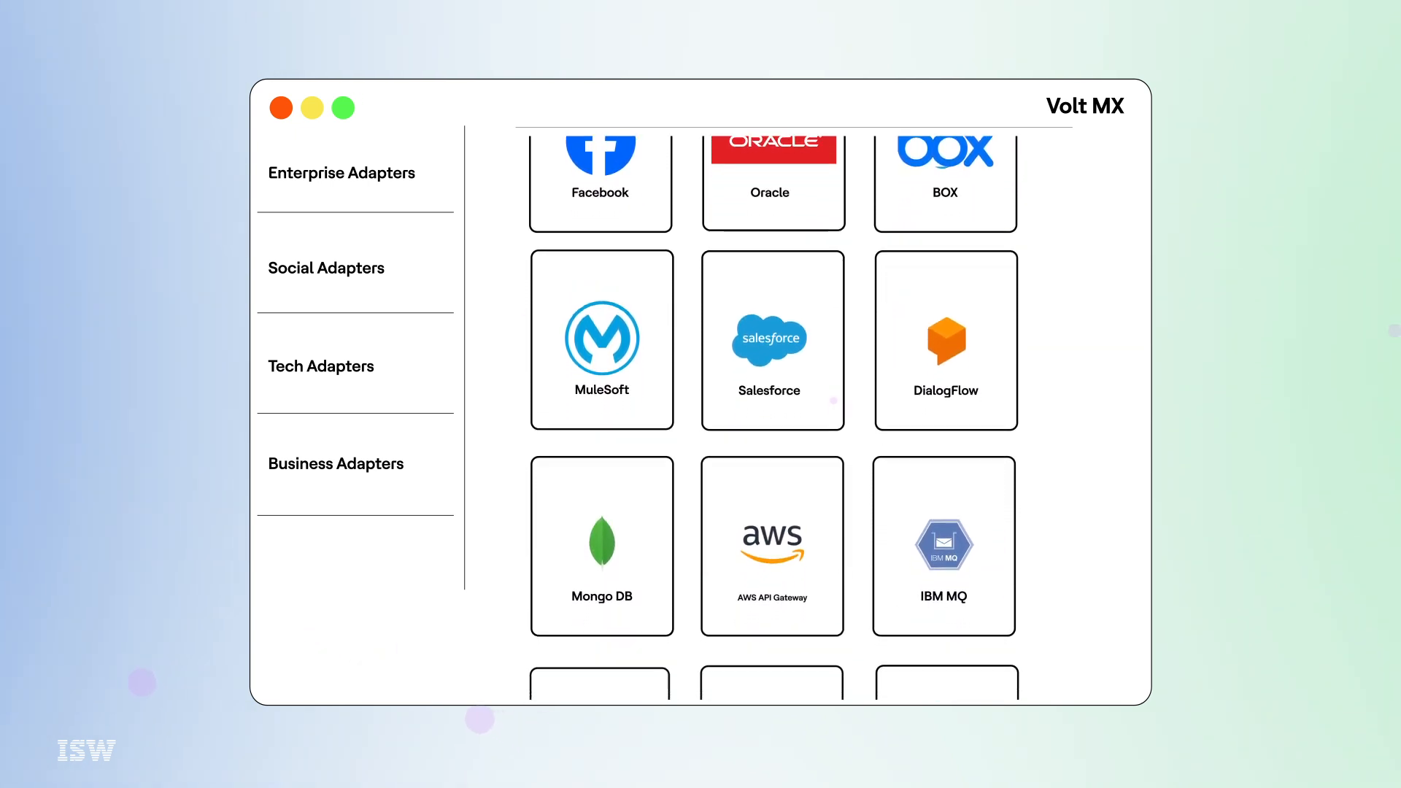
scroll(down, 3)
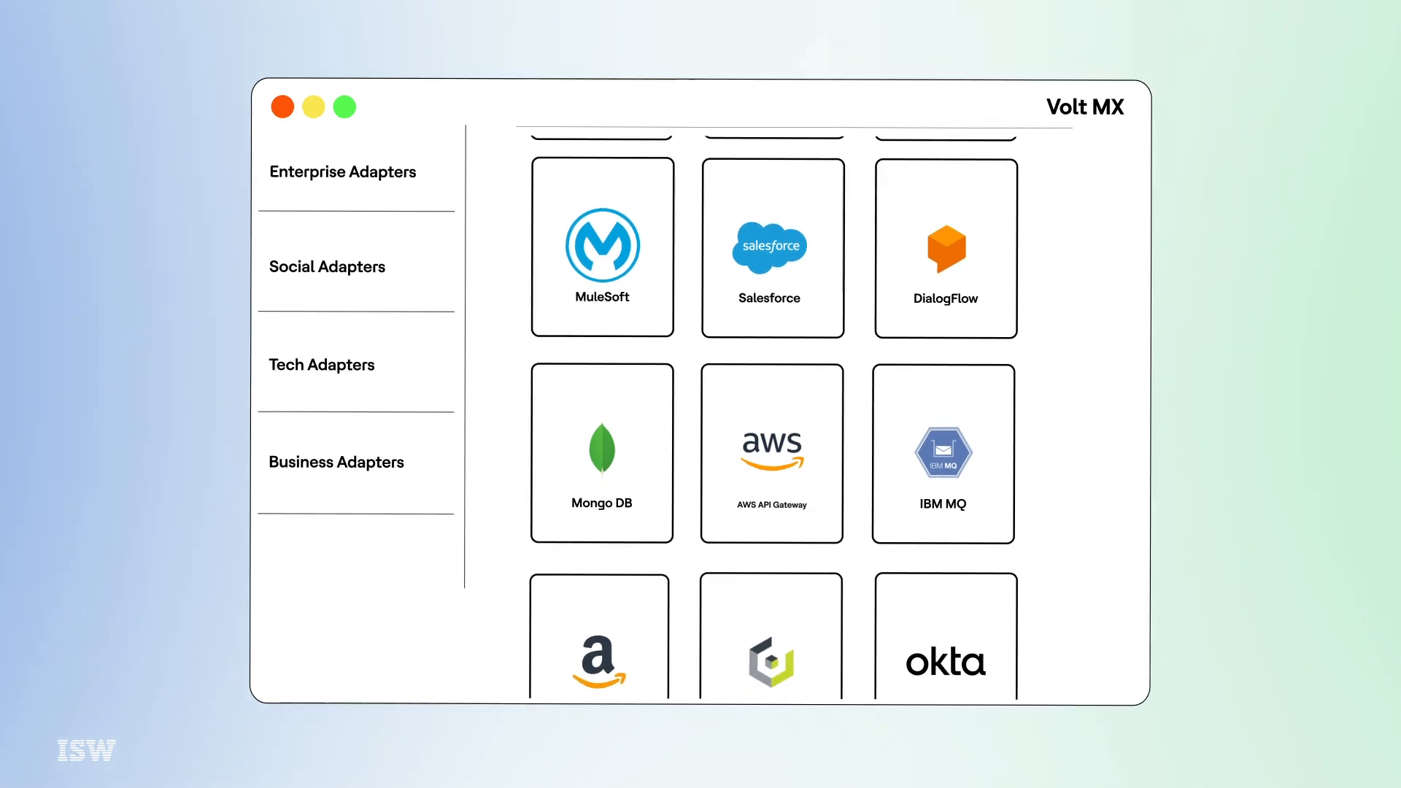